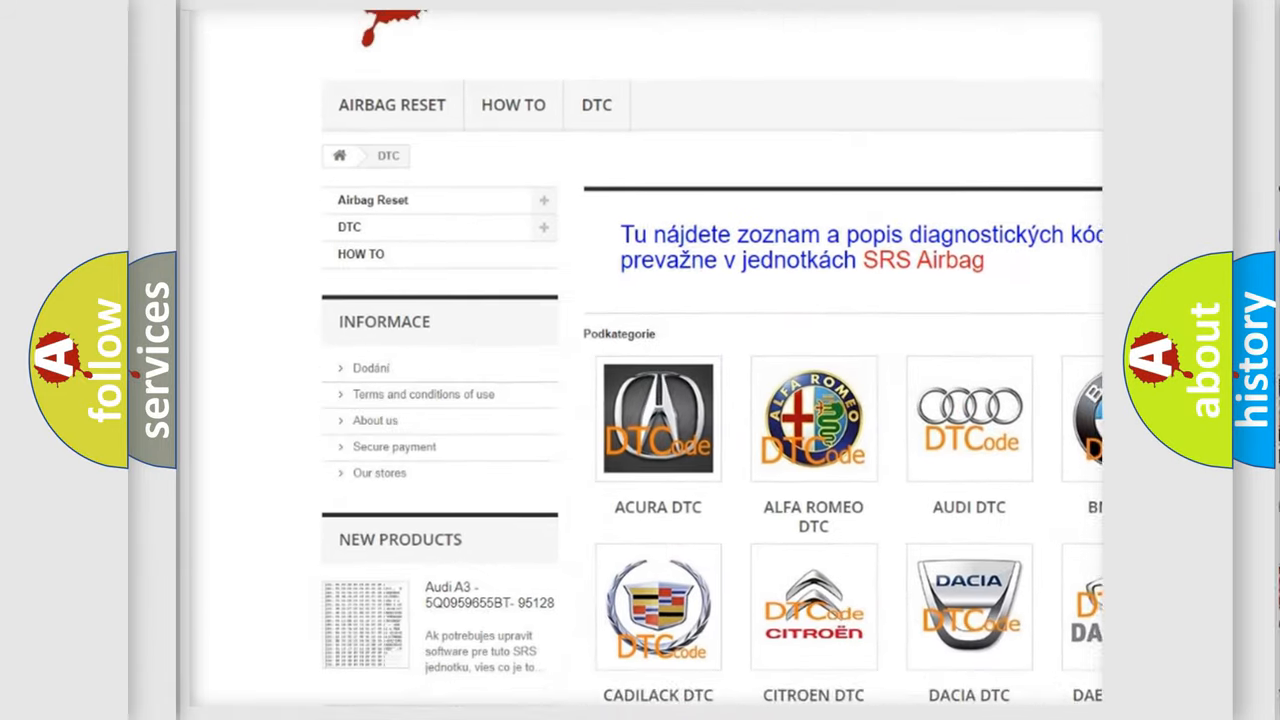
# Scroll to the DTC subcategories grid and select the AUDI DTC logo
pyautogui.scroll(-3)
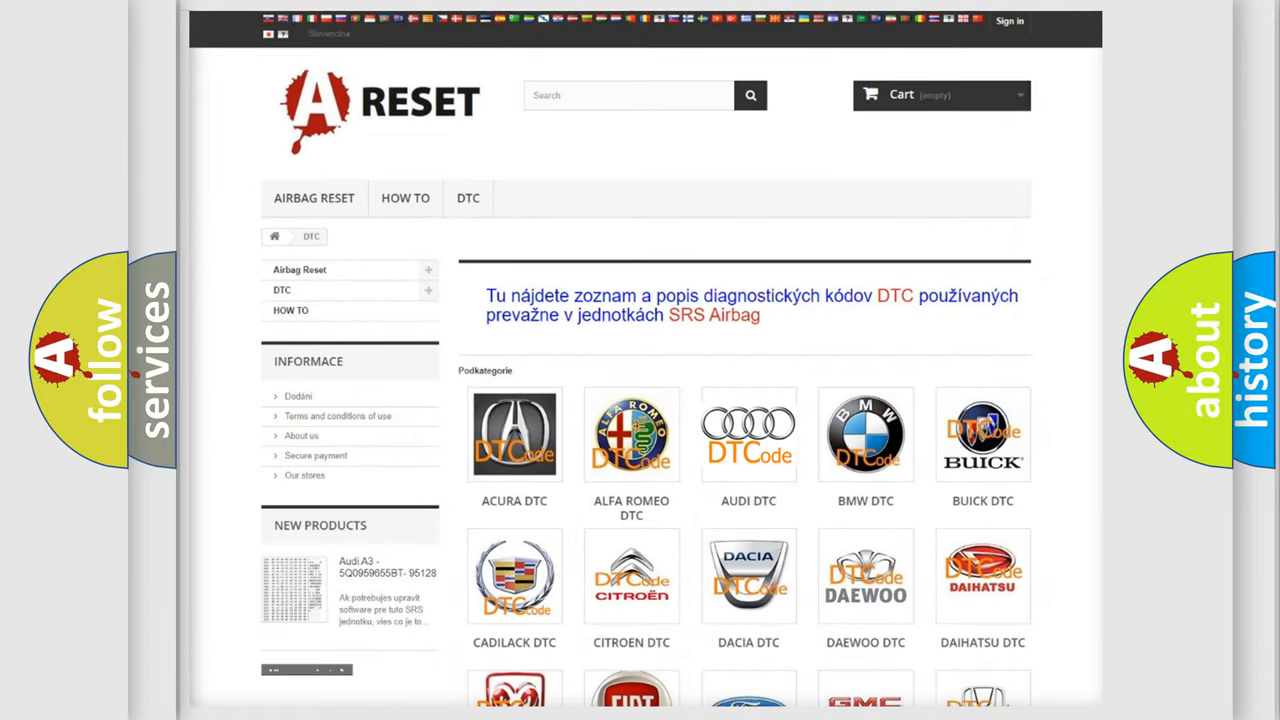
pyautogui.click(748, 434)
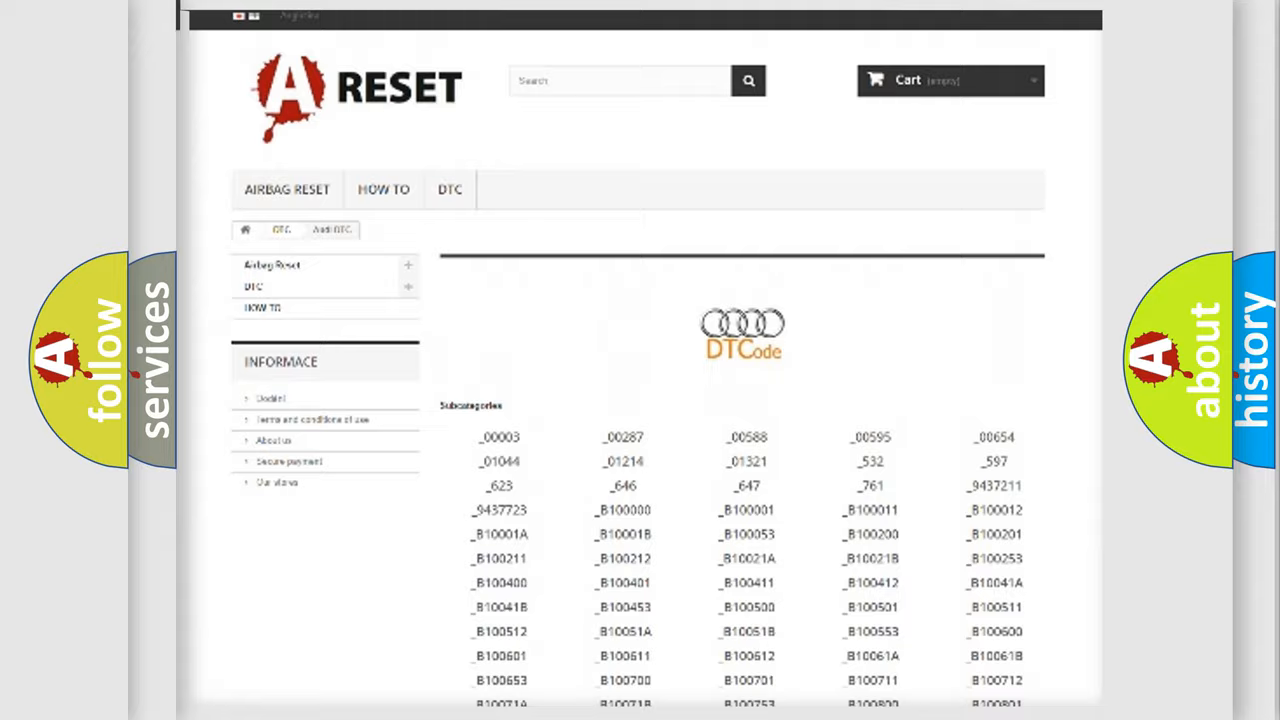